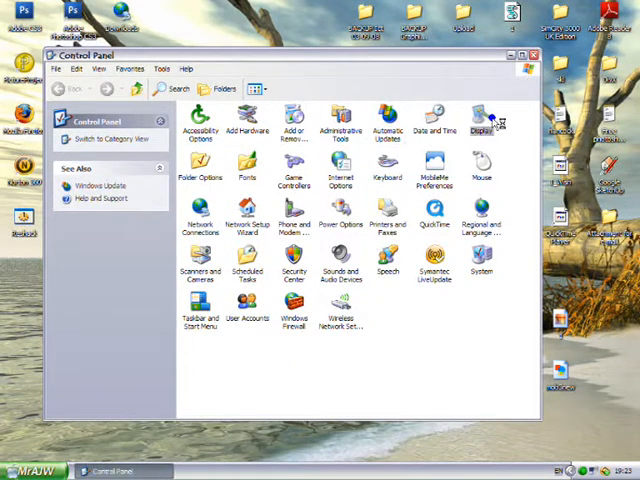
- Open Display Properties and preview the Matrix screen saver full screen
double_click(483, 118)
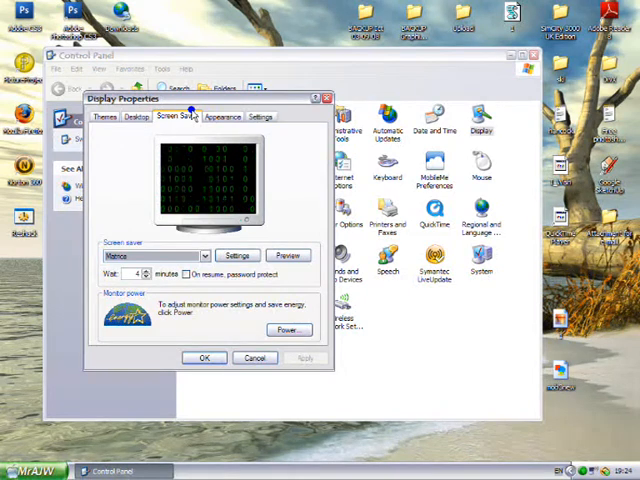
mouse_move(92, 197)
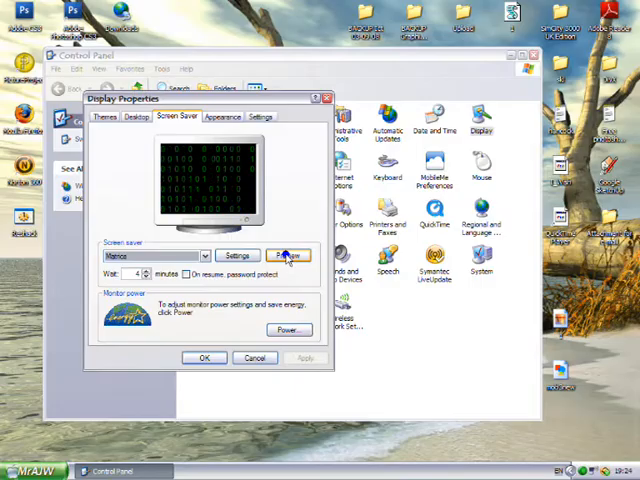
left_click(288, 256)
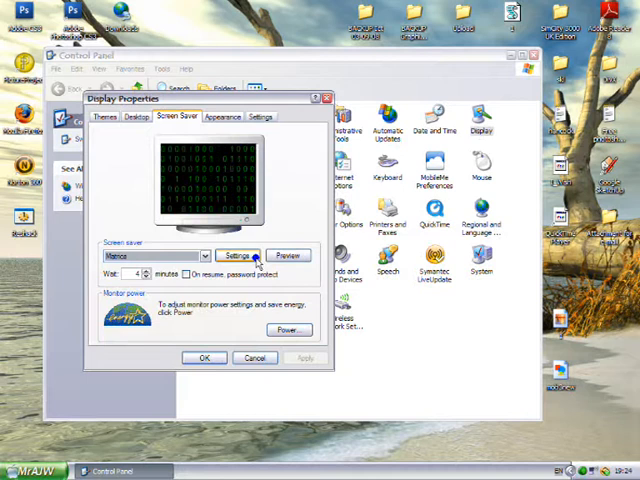
- Switch the screen saver from Matrix to 3D Pipes and preview it full screen
left_click(204, 256)
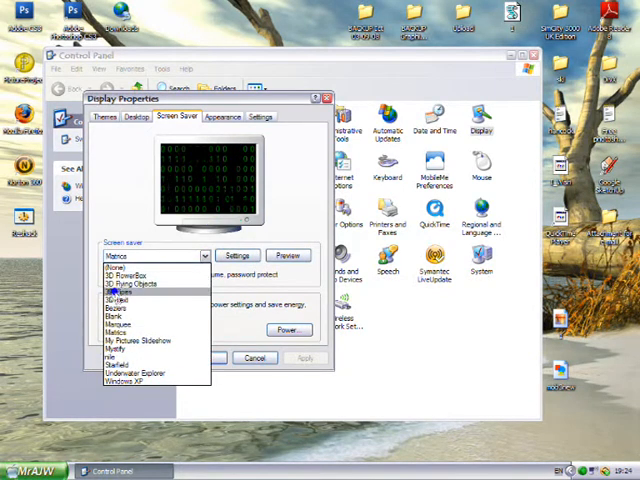
left_click(130, 287)
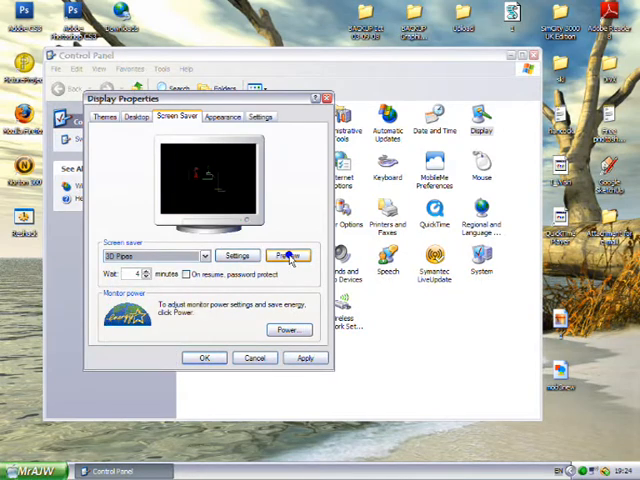
left_click(288, 255)
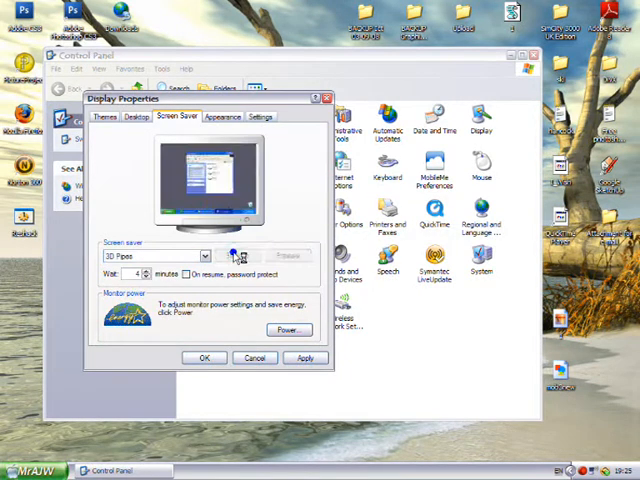
- Give 3D Pipes a single pipe with mixed joints, cancel texture browsing, and confirm
left_click(243, 256)
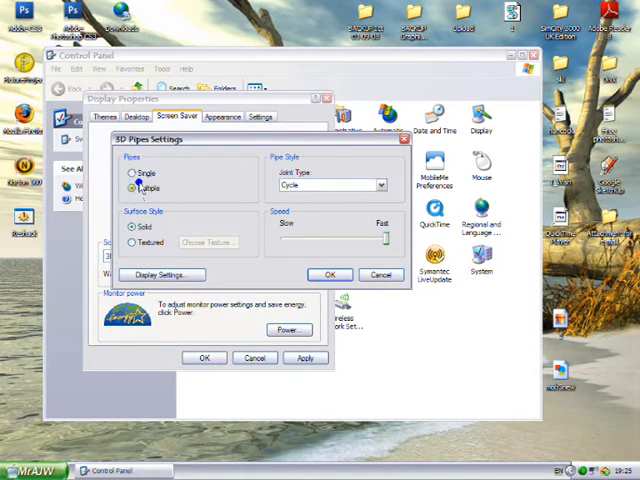
left_click(132, 174)
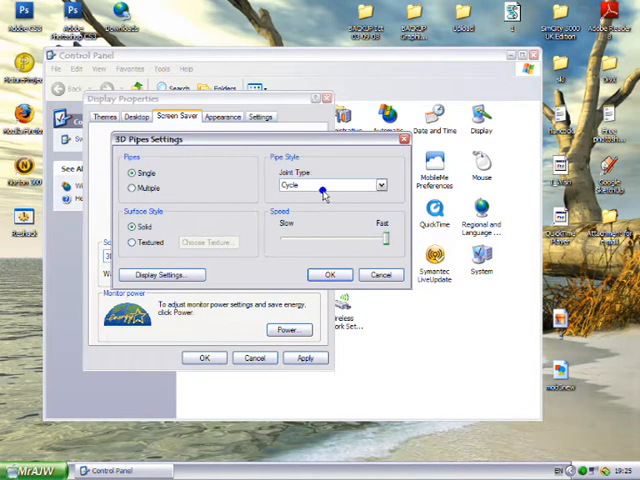
left_click(380, 186)
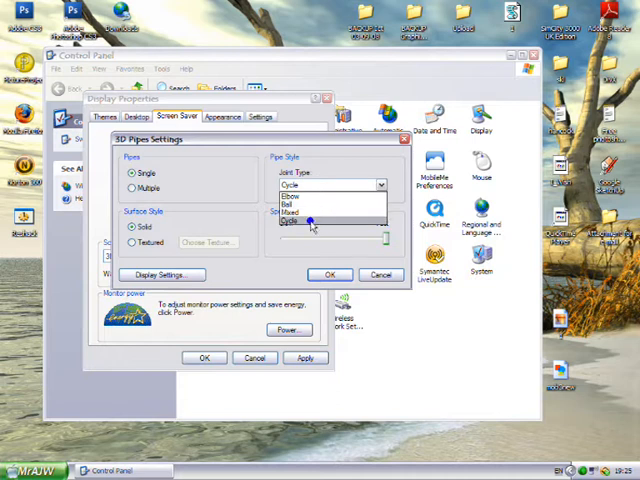
left_click(293, 212)
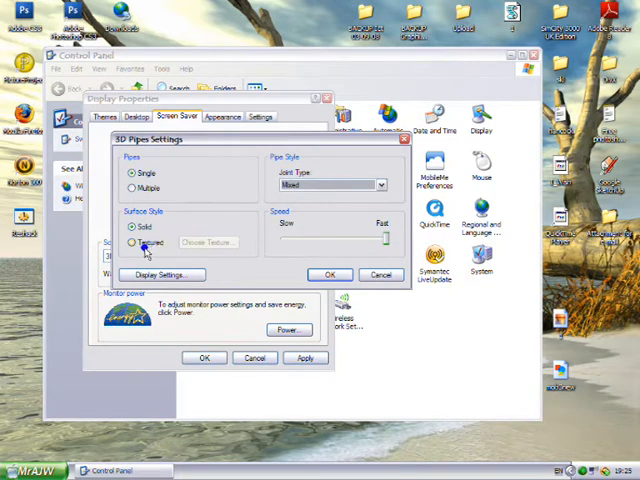
left_click(131, 242)
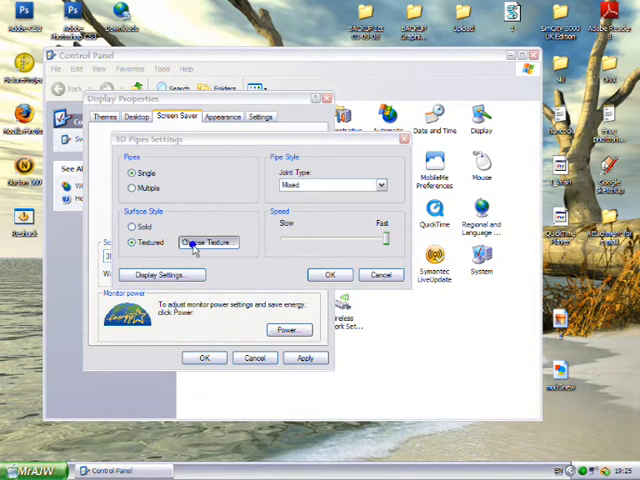
left_click(208, 242)
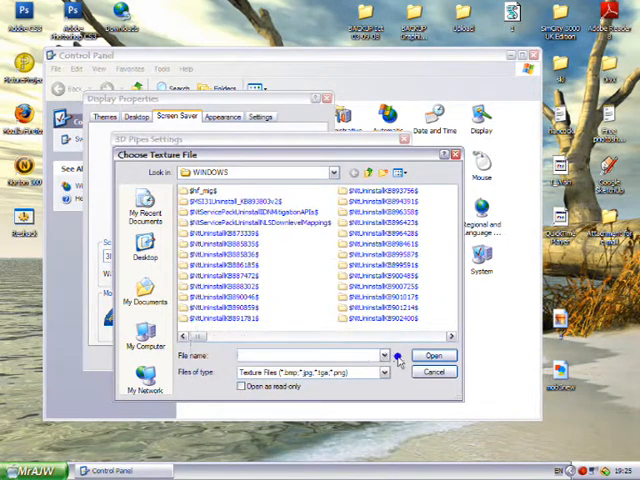
left_click(434, 371)
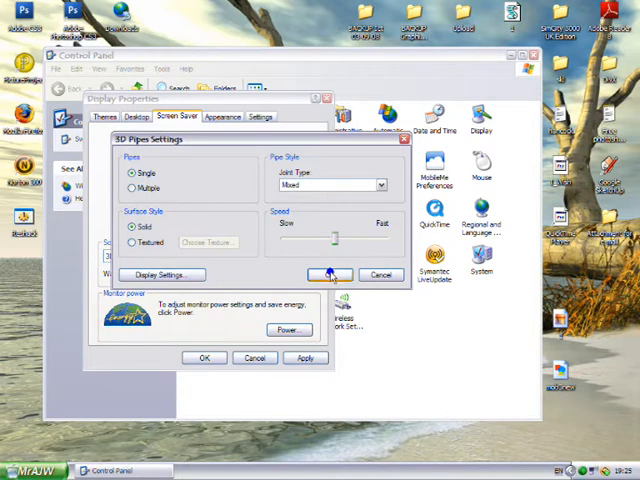
left_click(330, 274)
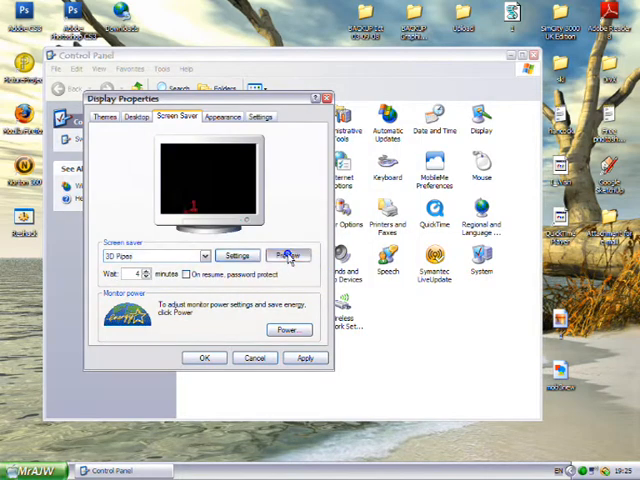
- Preview the customized 3D Pipes full screen, then open the screen saver list
left_click(288, 255)
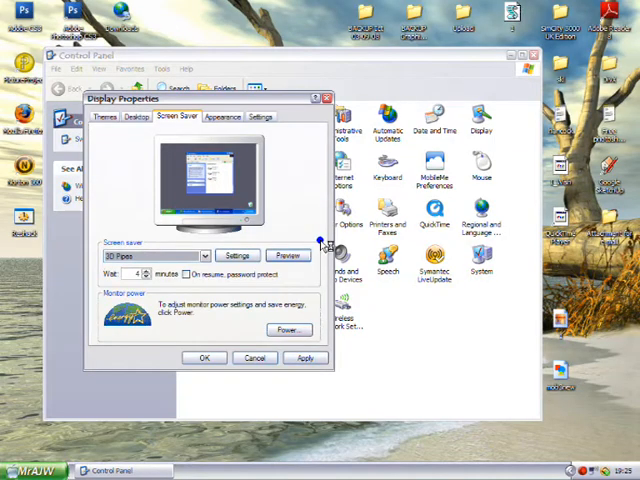
left_click(288, 255)
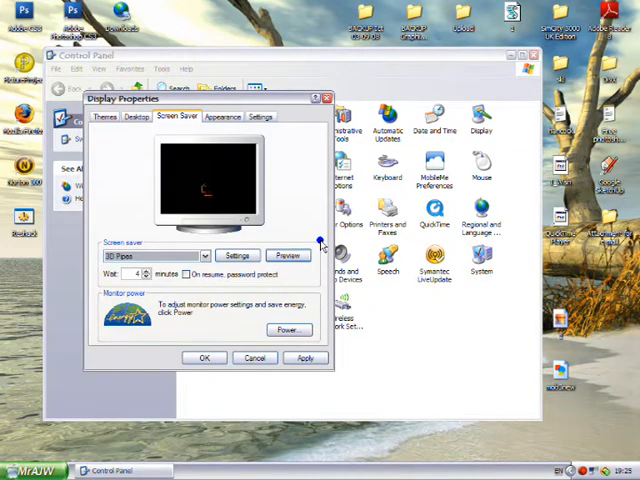
left_click(205, 256)
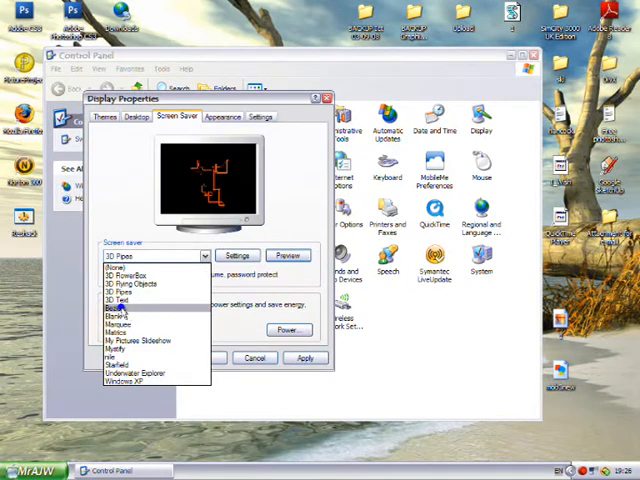
- Select Beziers and adjust its curves per loop and width repeat count
left_click(120, 309)
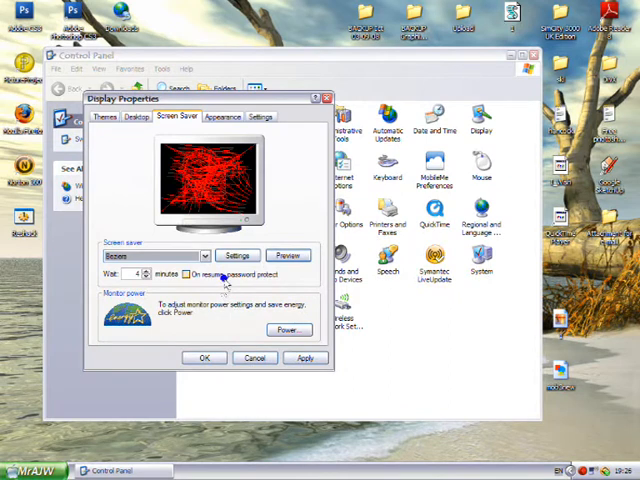
left_click(237, 255)
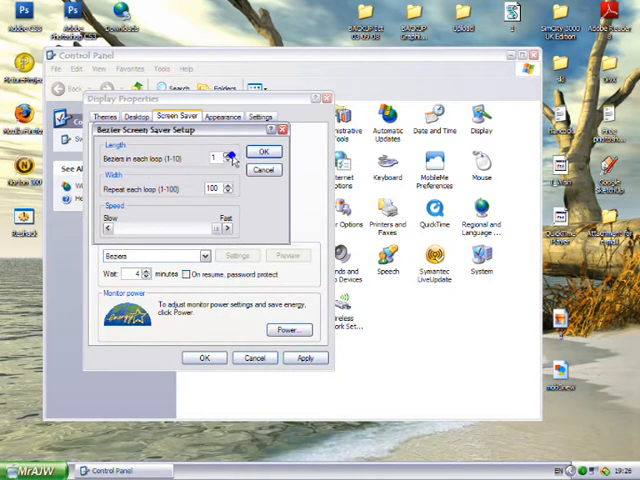
left_click(228, 153)
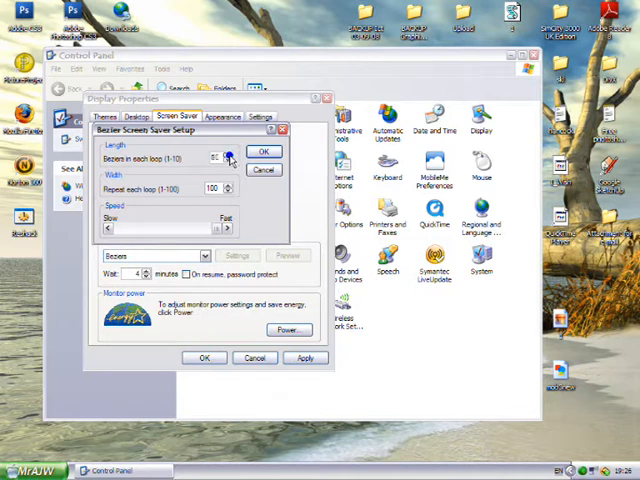
left_click(227, 192)
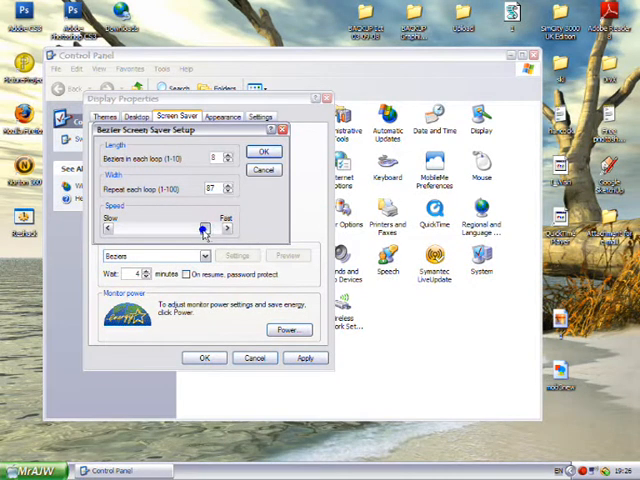
left_click(264, 151)
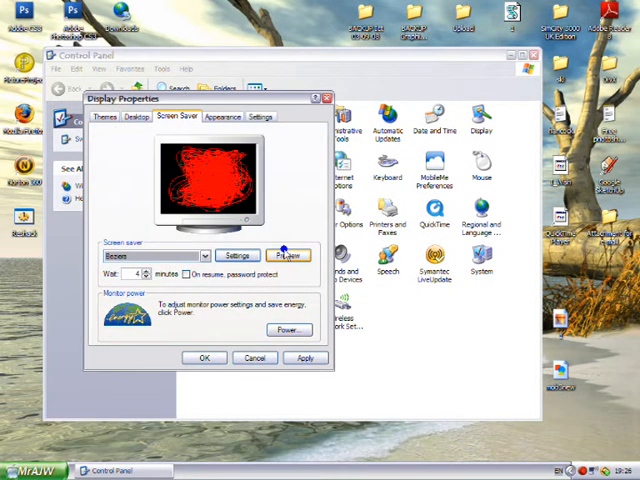
- Preview Beziers, then lower the width and adjust curves per loop again
left_click(237, 255)
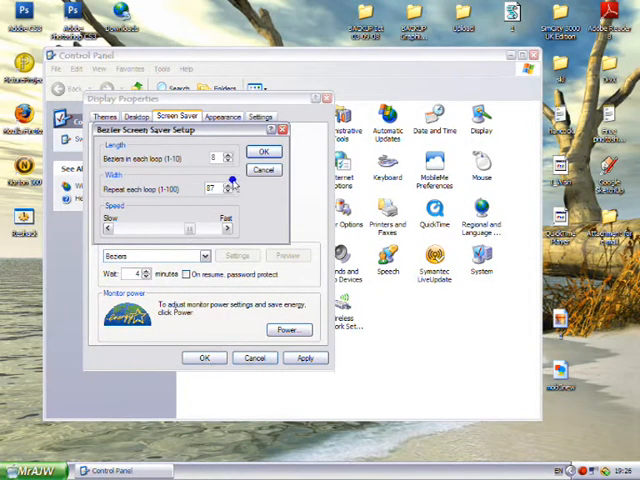
left_click(226, 192)
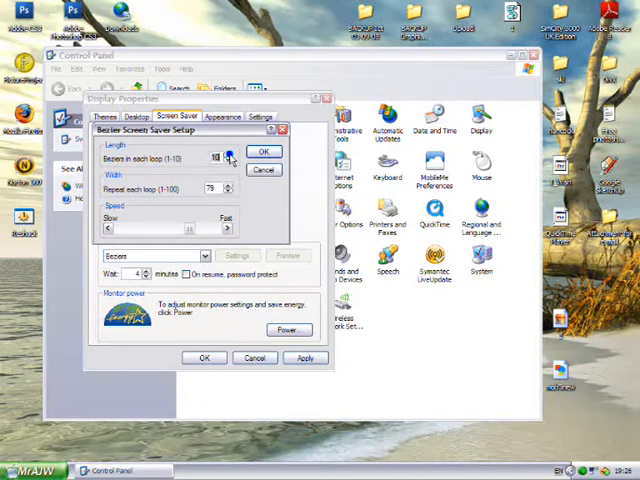
left_click(264, 151)
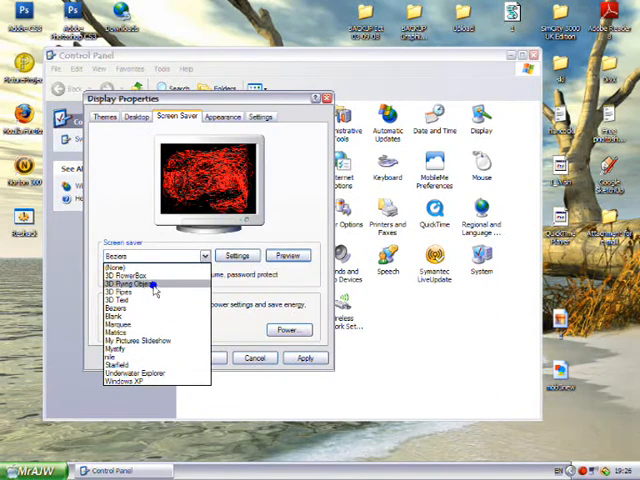
- Set 3D Flying Objects to Splash style with colour cycling, then close Display Properties
left_click(135, 289)
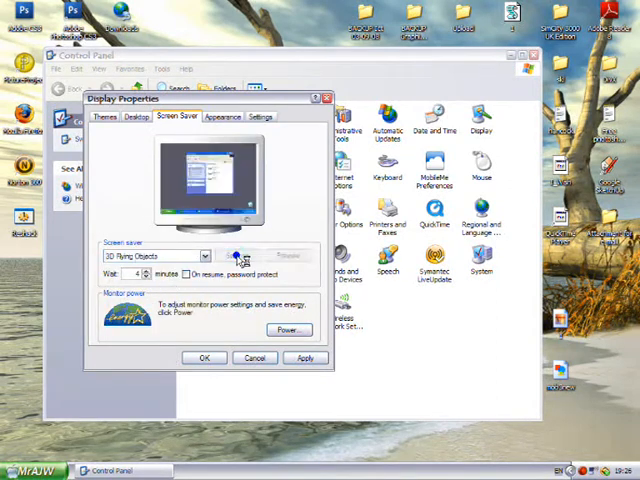
left_click(238, 256)
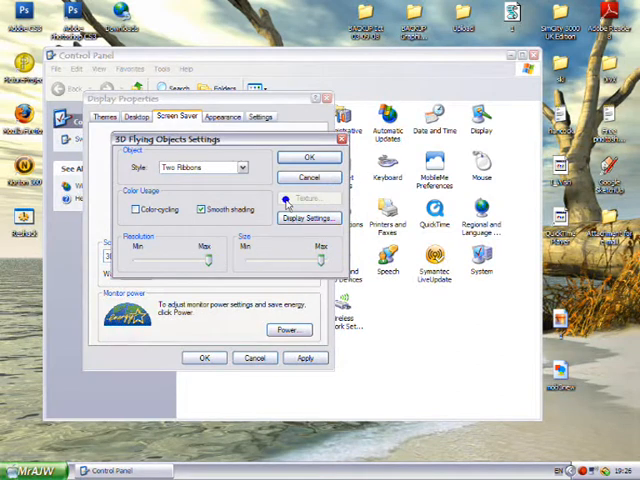
left_click(240, 167)
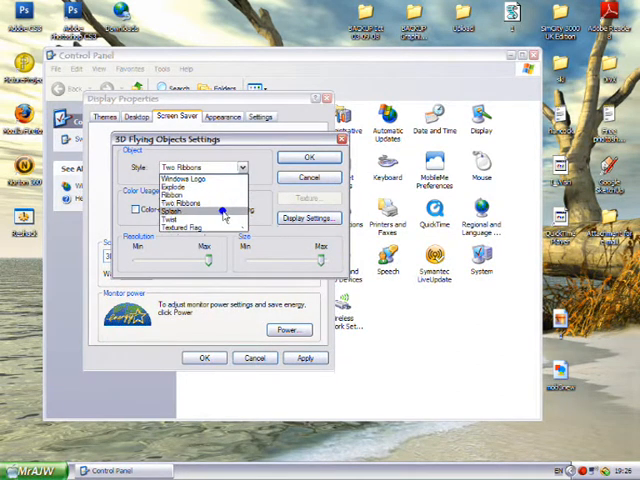
left_click(185, 212)
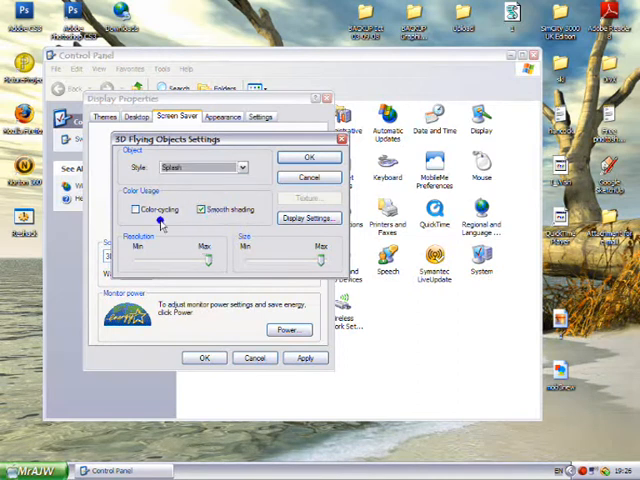
left_click(133, 208)
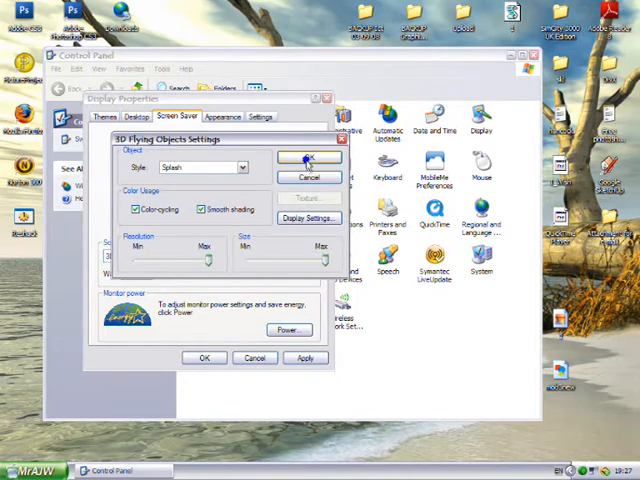
left_click(307, 159)
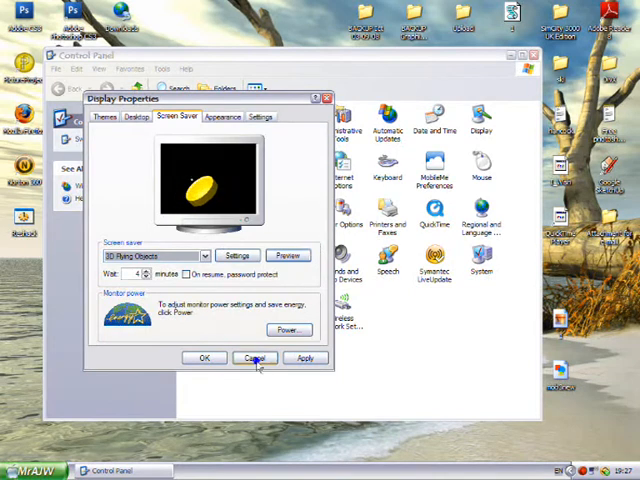
left_click(253, 358)
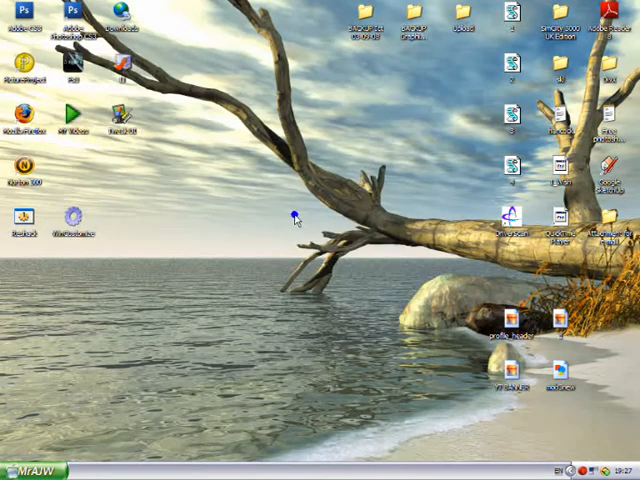